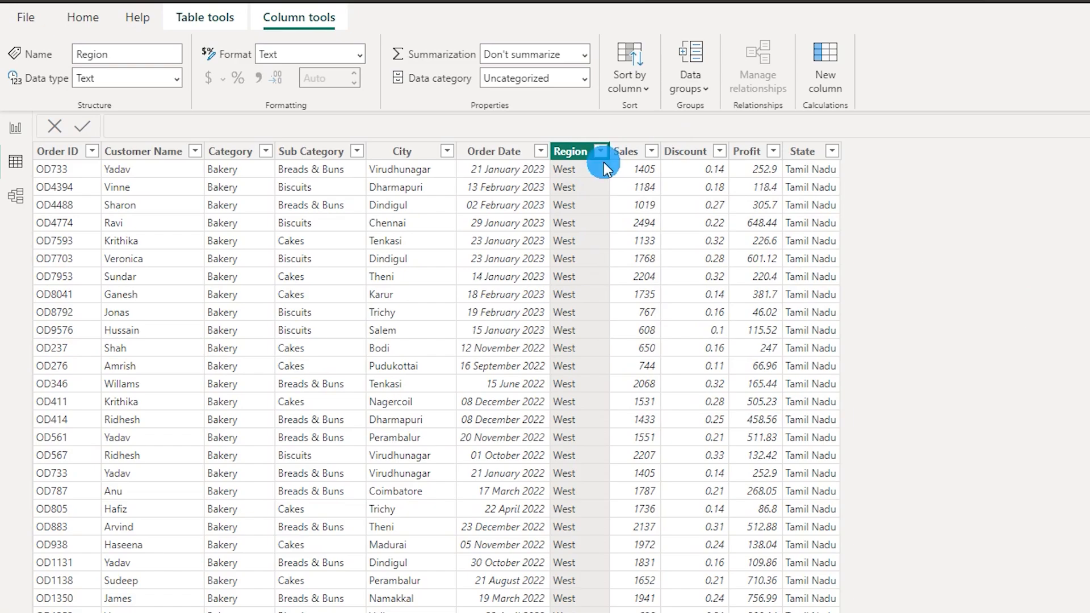
Review the distinct Region values and select the City and Region columns.
left_click(601, 151)
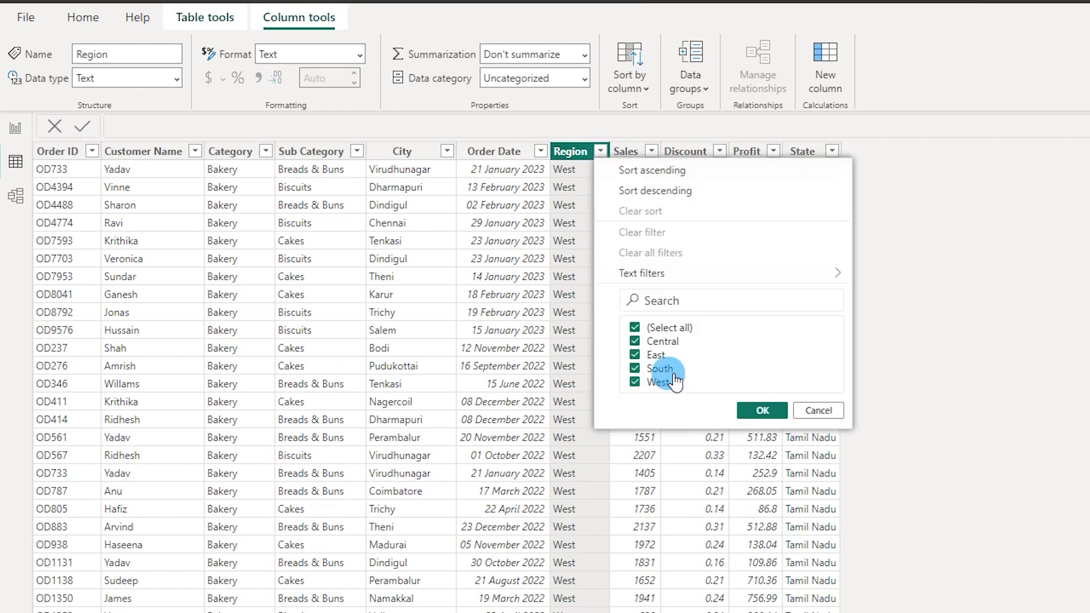
left_click(762, 411)
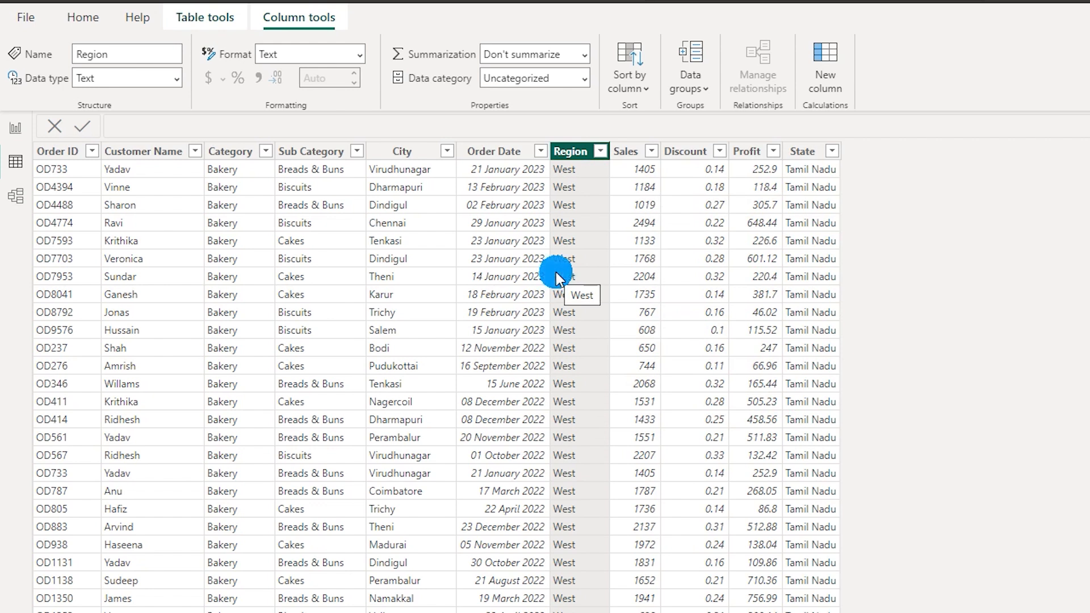
left_click(402, 151)
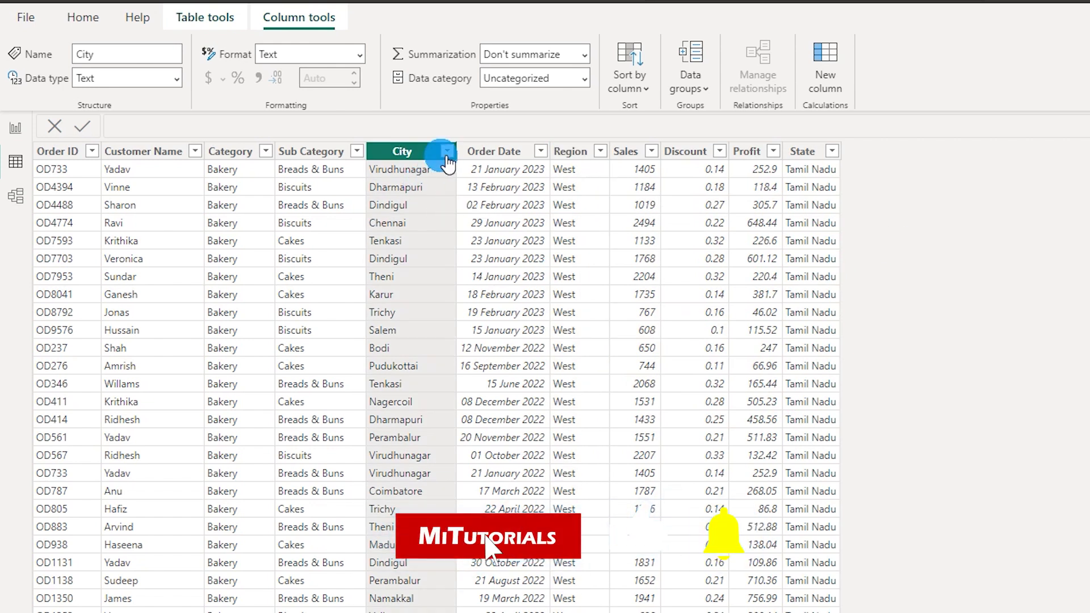
left_click(448, 151)
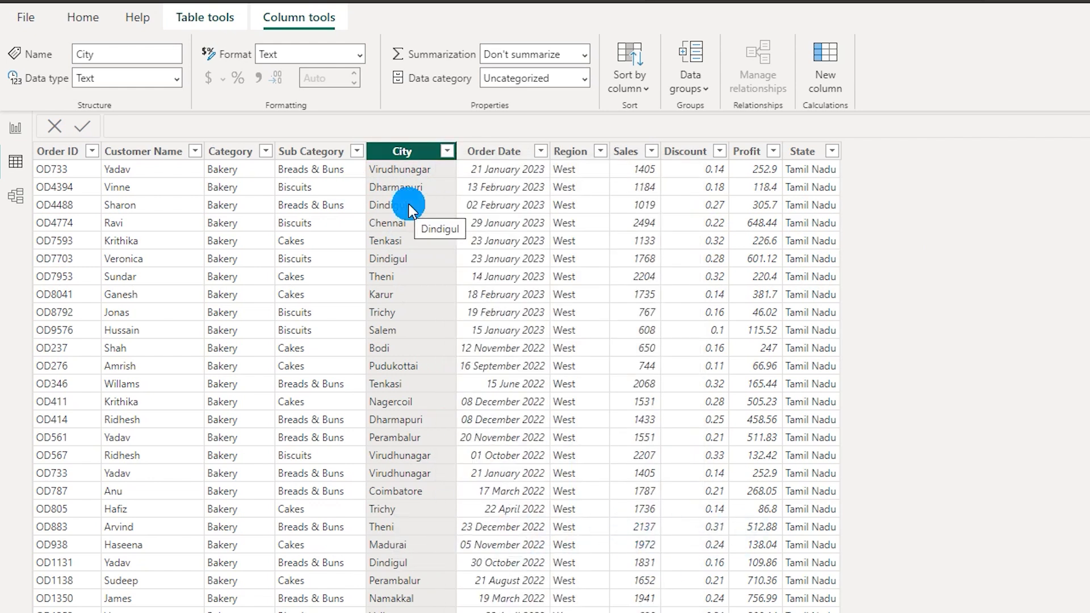
mouse_move(427, 427)
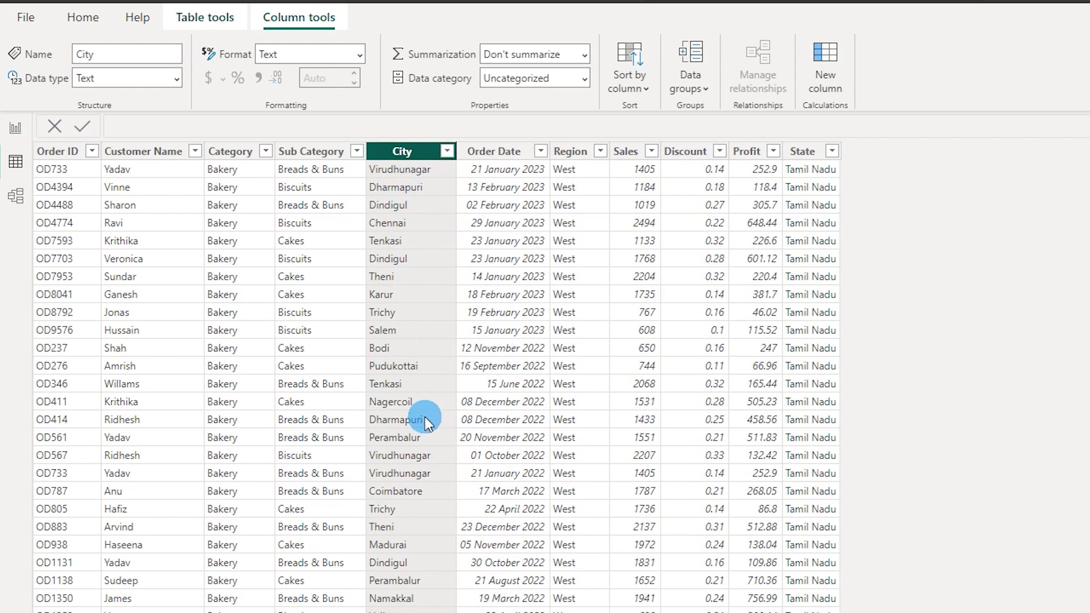
mouse_move(436, 120)
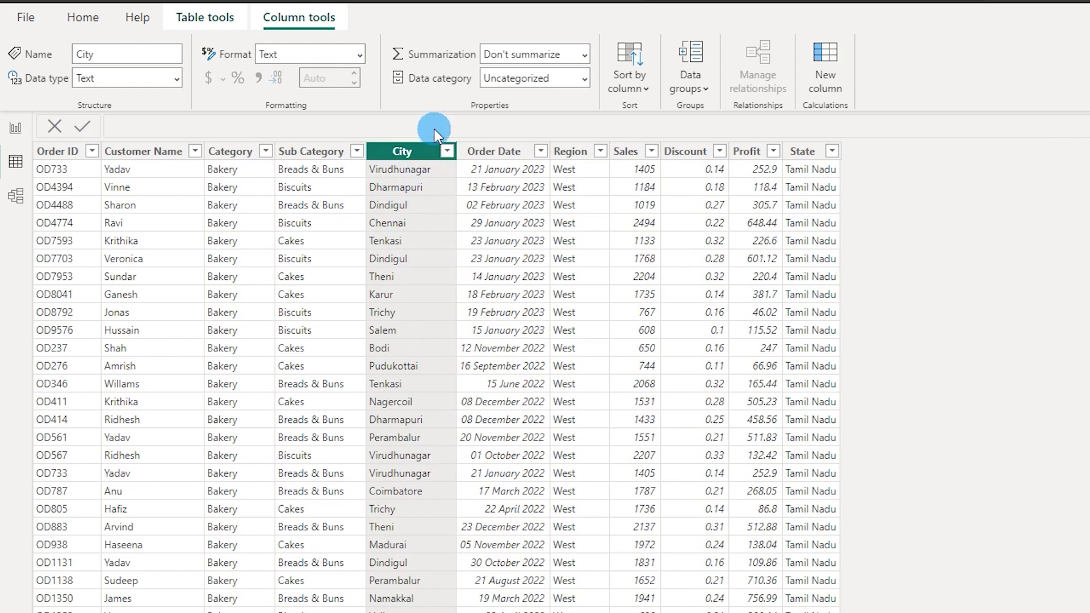
mouse_move(412, 170)
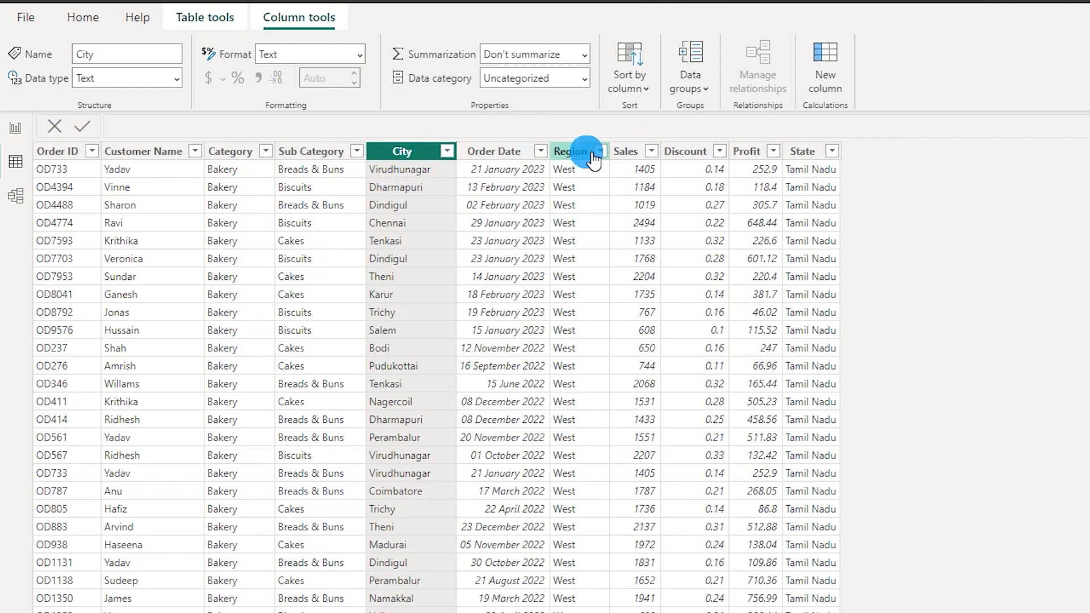
mouse_move(590, 155)
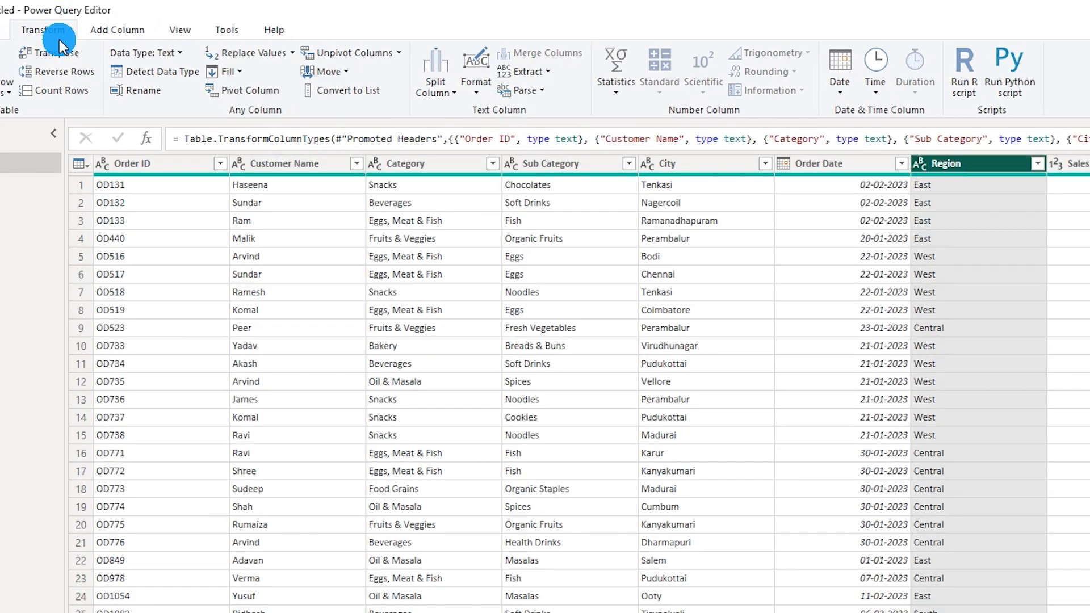
Add a Text After Delimiter step on Region and rewrite it as Text.Insert(_,0,"Region - ").
left_click(528, 73)
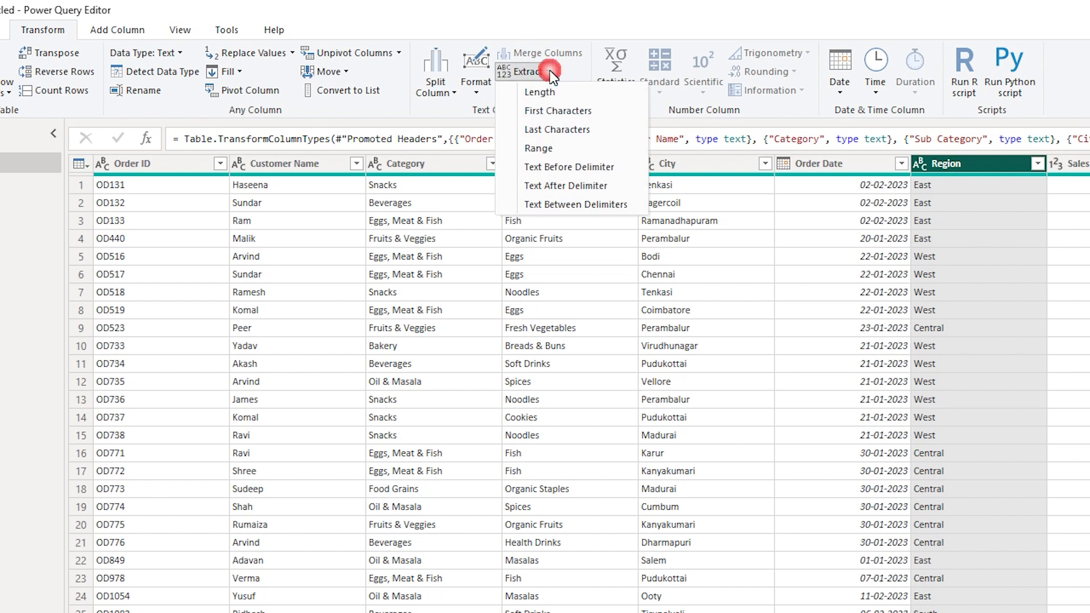
mouse_move(556, 186)
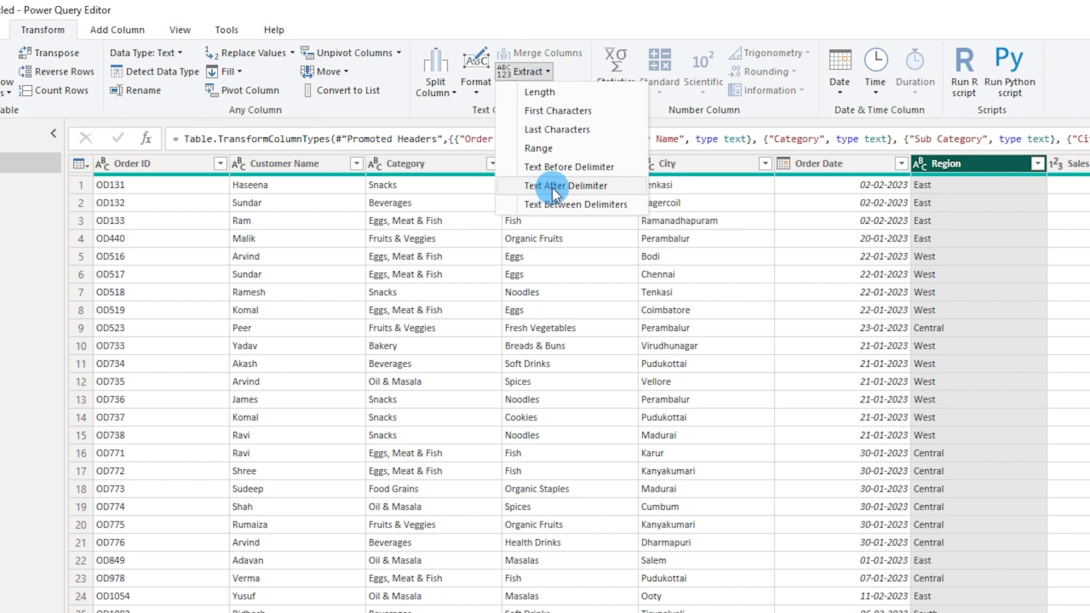
left_click(560, 186)
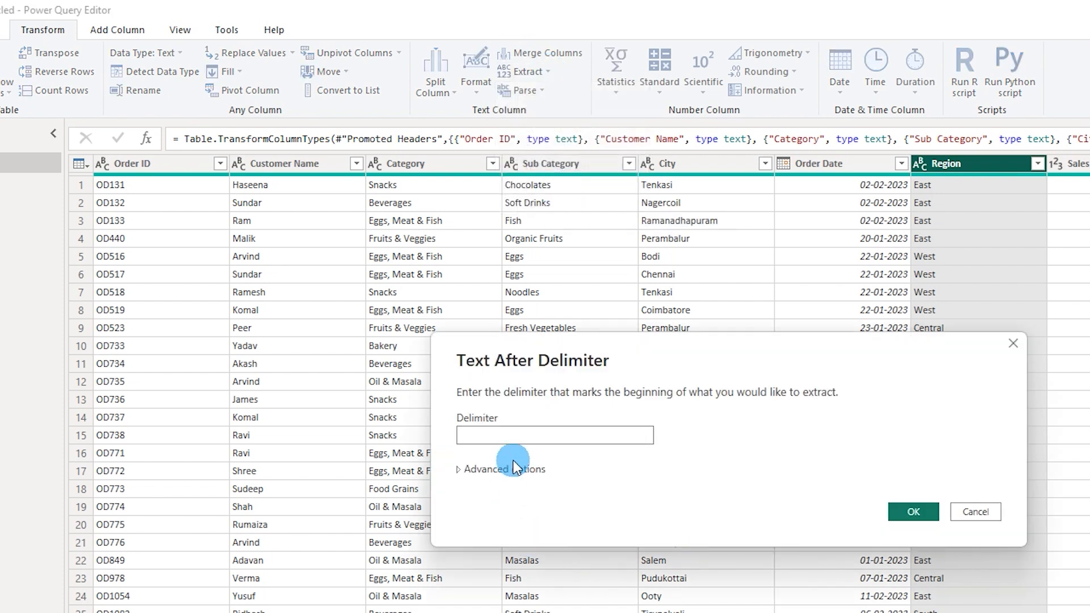
left_click(912, 510)
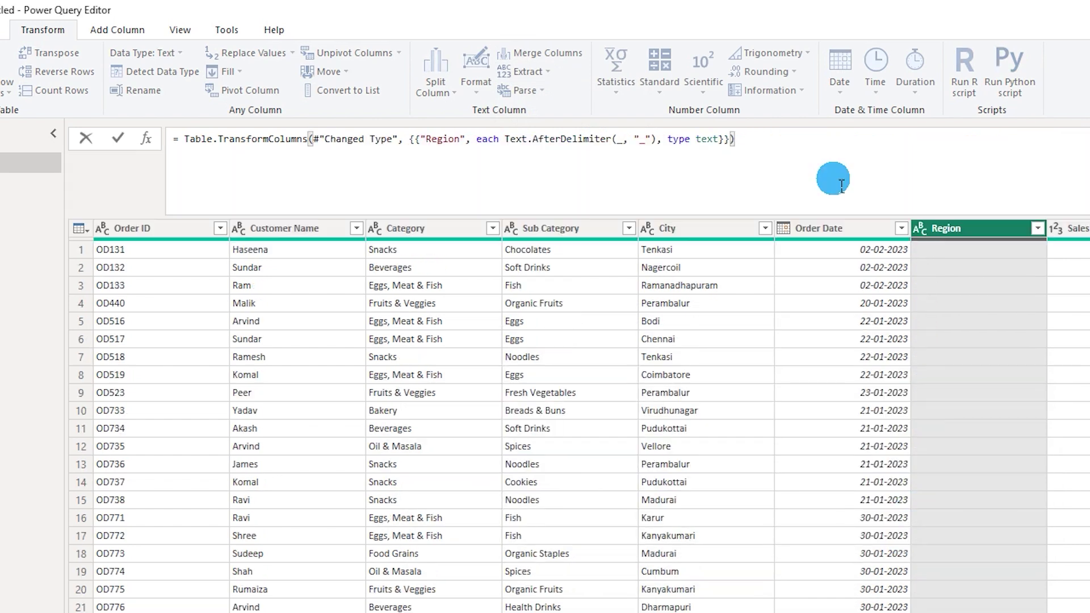
mouse_move(627, 192)
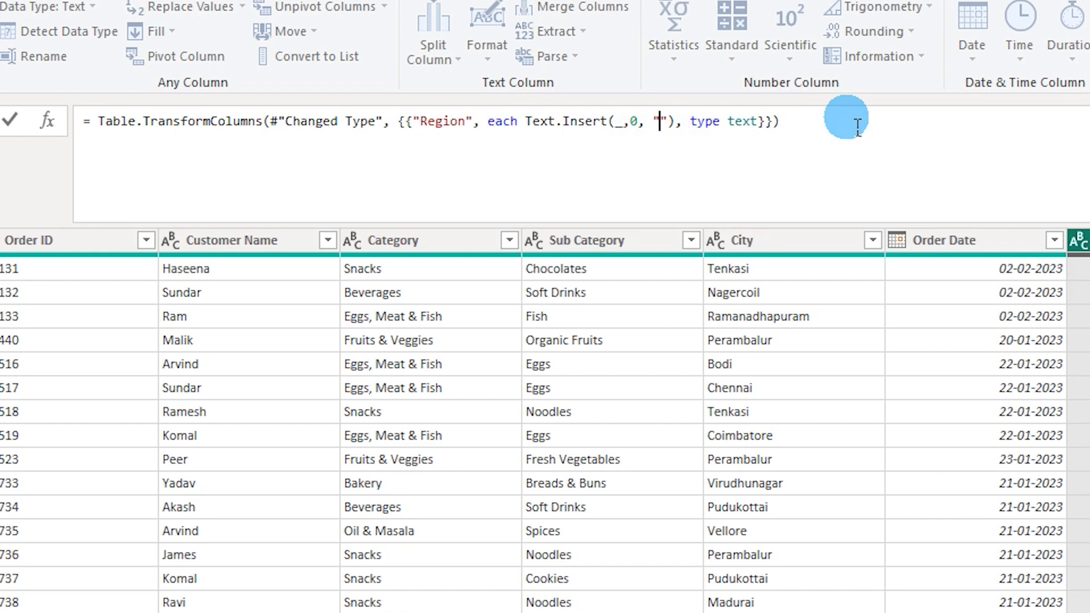
type("Region -")
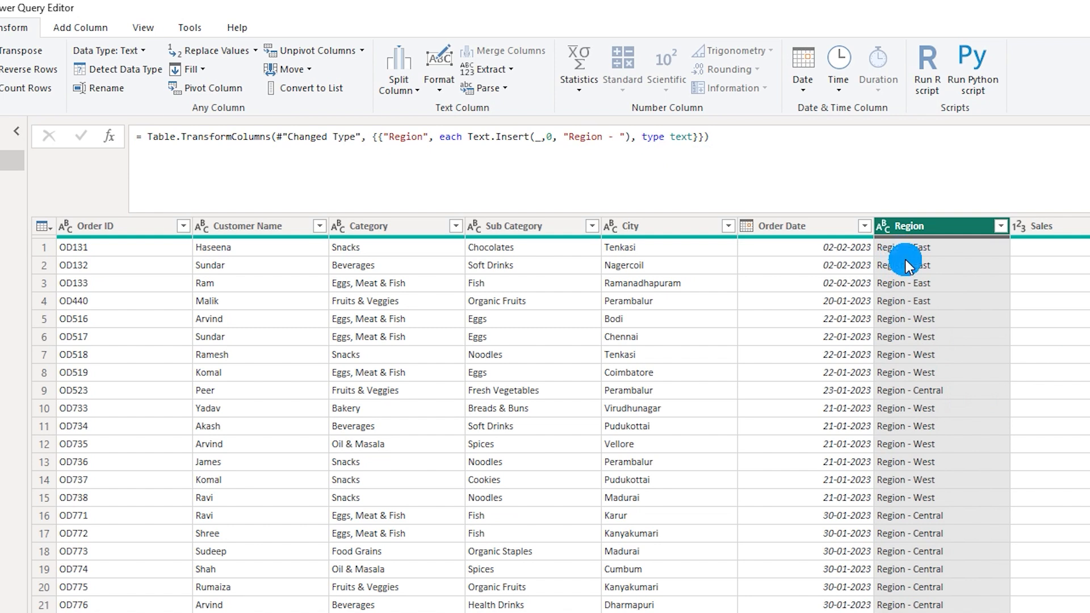
mouse_move(919, 253)
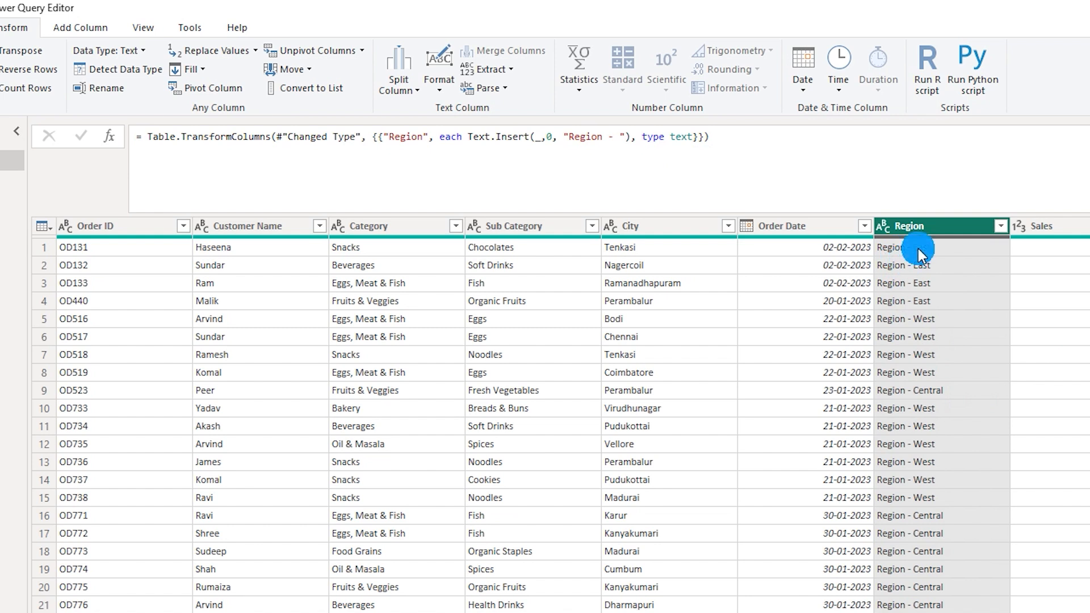
scroll("right", 3)
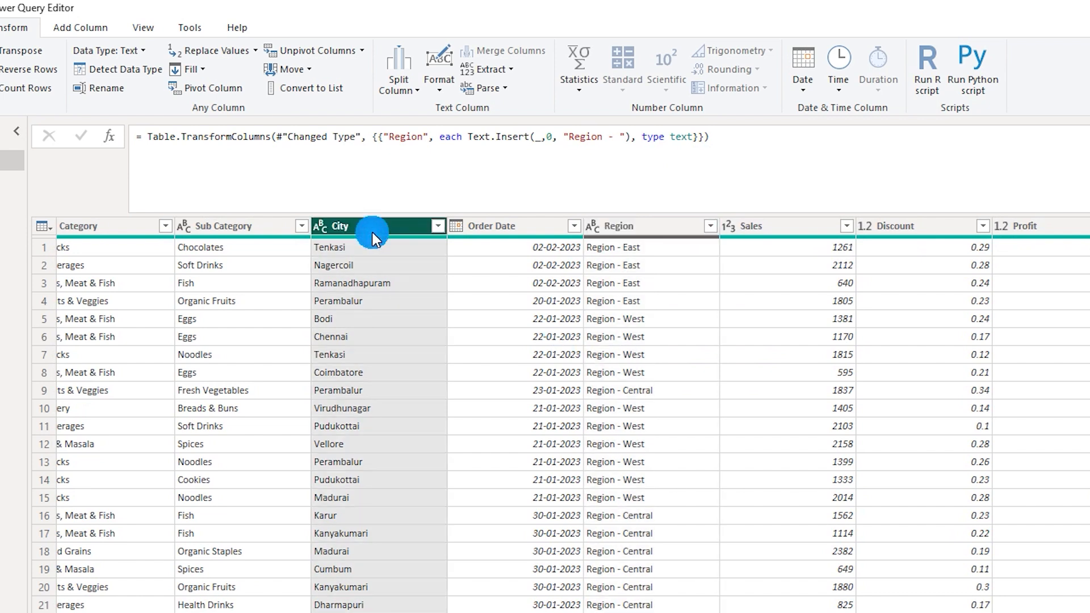
mouse_move(359, 254)
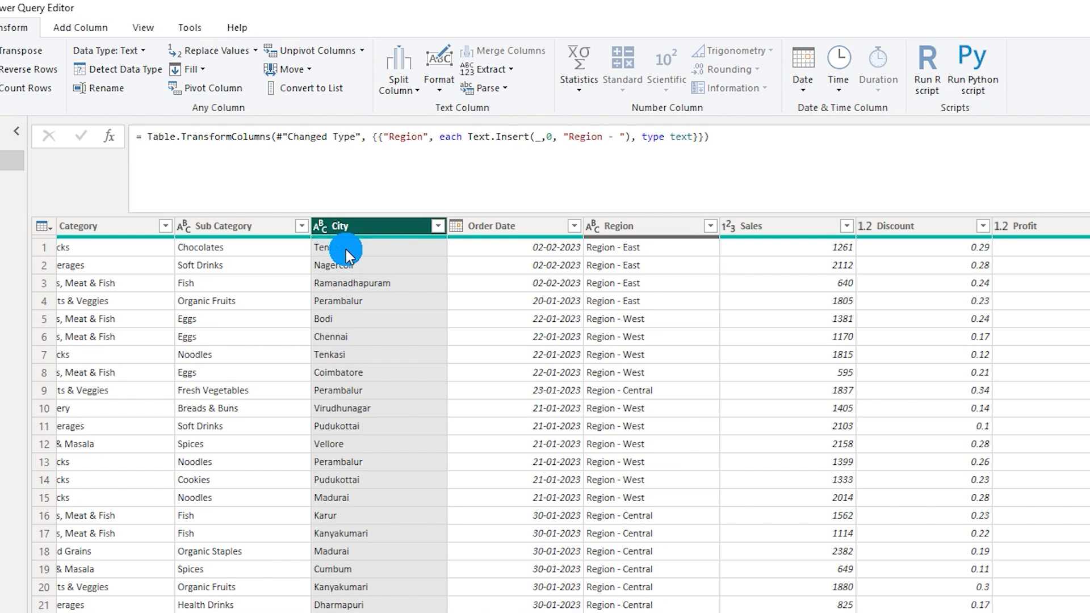
left_click(325, 515)
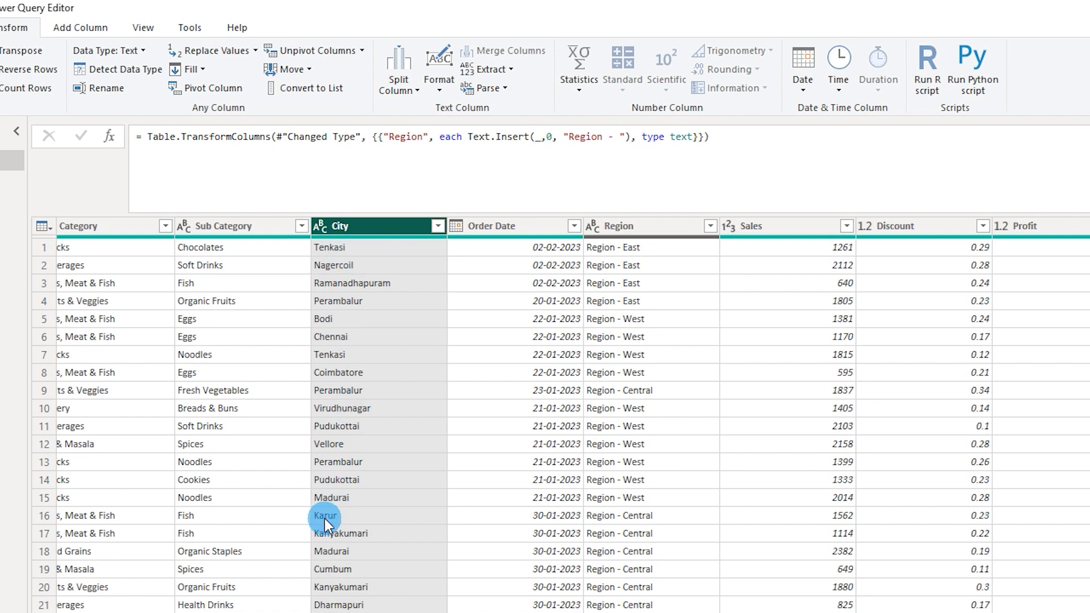
mouse_move(357, 594)
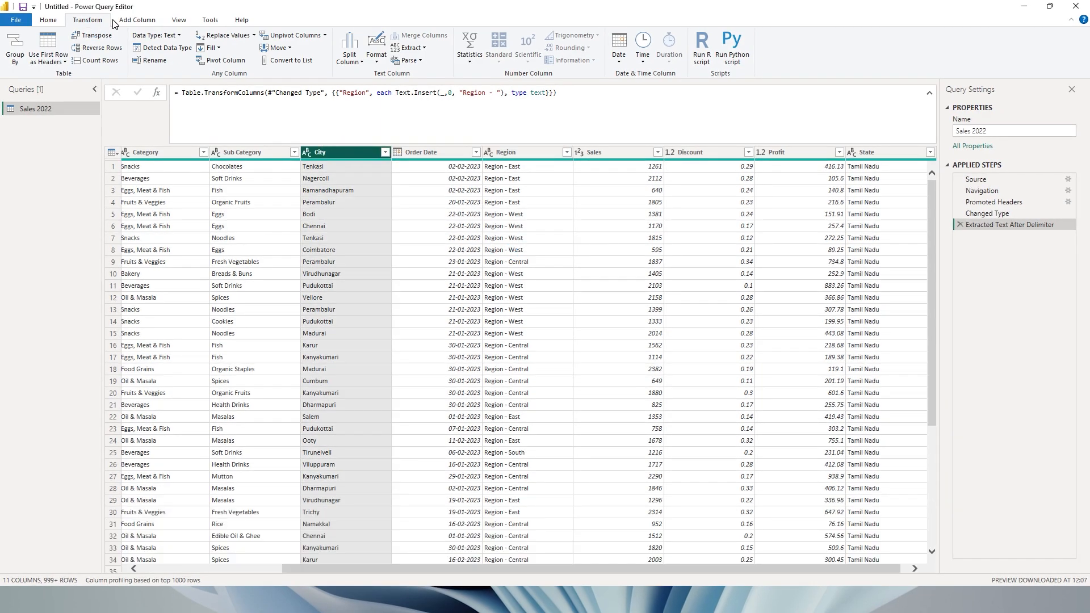
Add a Text After Delimiter step on City with '-' as the delimiter.
left_click(409, 48)
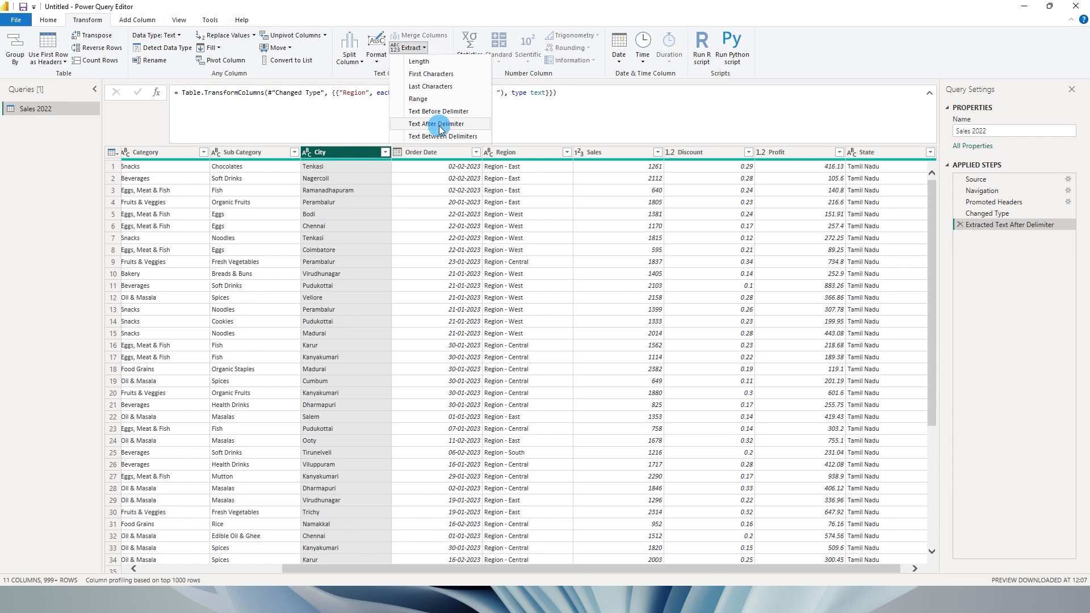
left_click(436, 124)
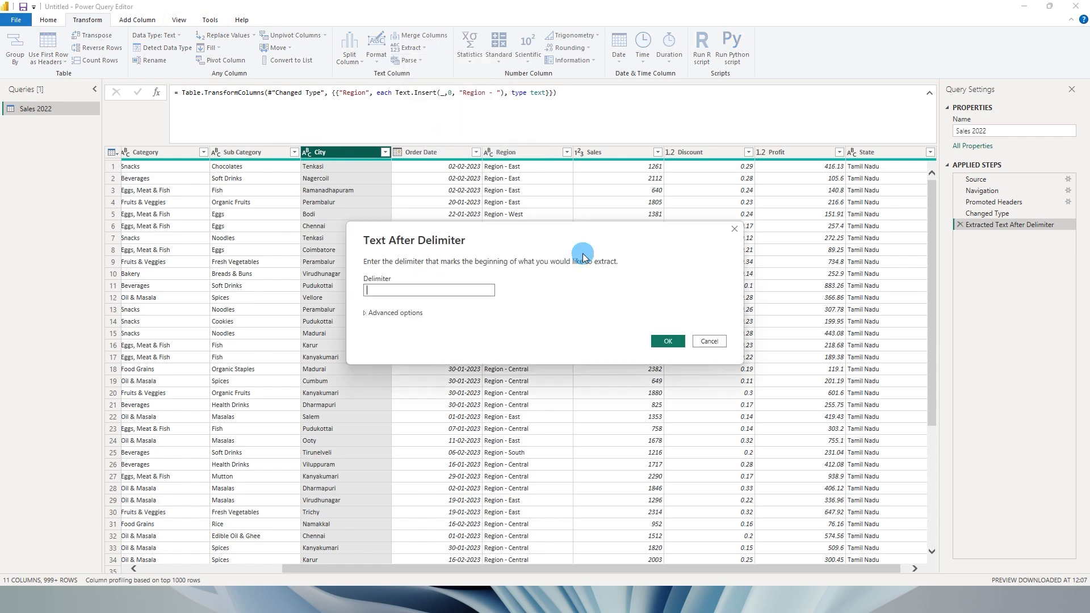
type("-")
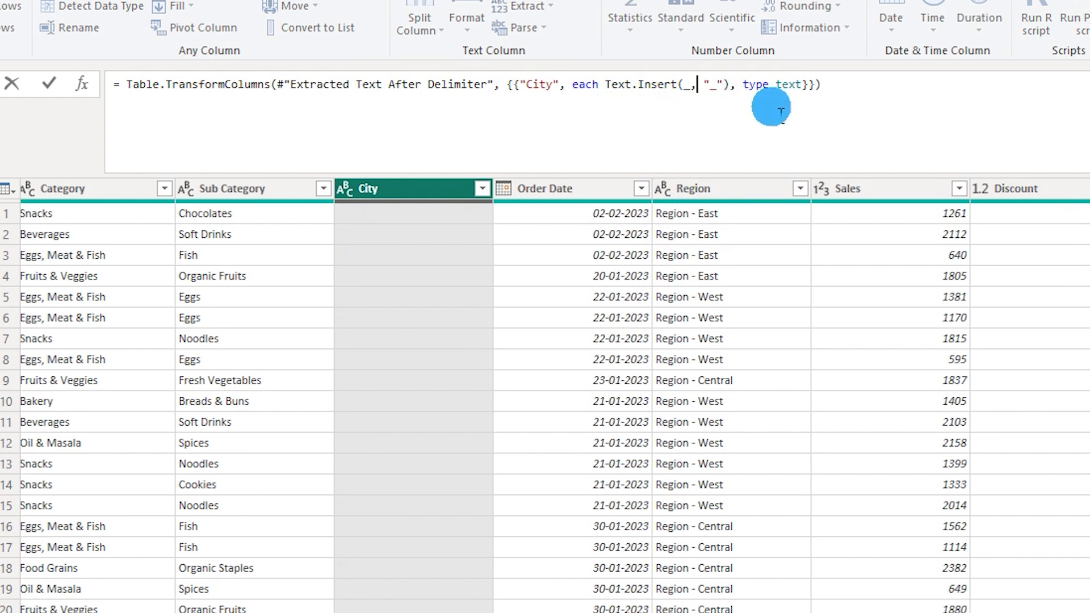
Rewrite the step as Text.Insert(_,Text.Length(_)," - India") and commit it.
type("T")
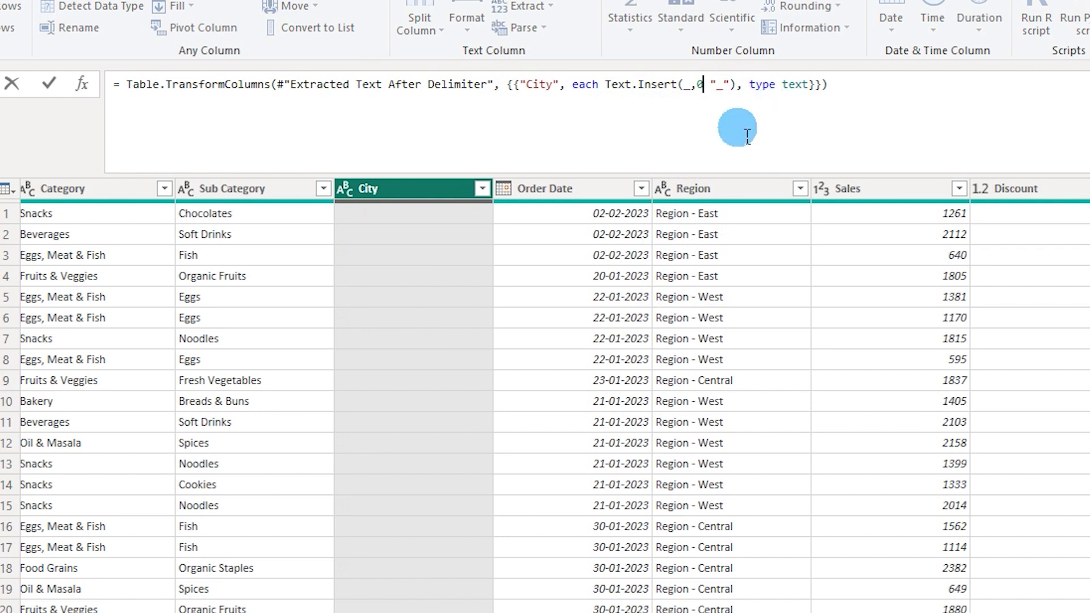
key("Backspace")
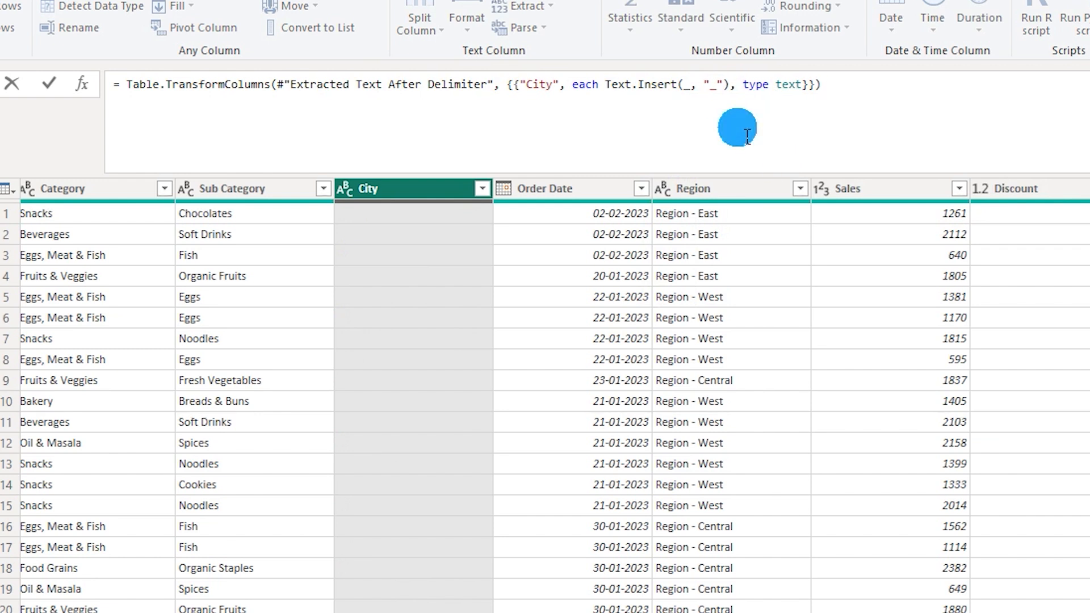
type("Te")
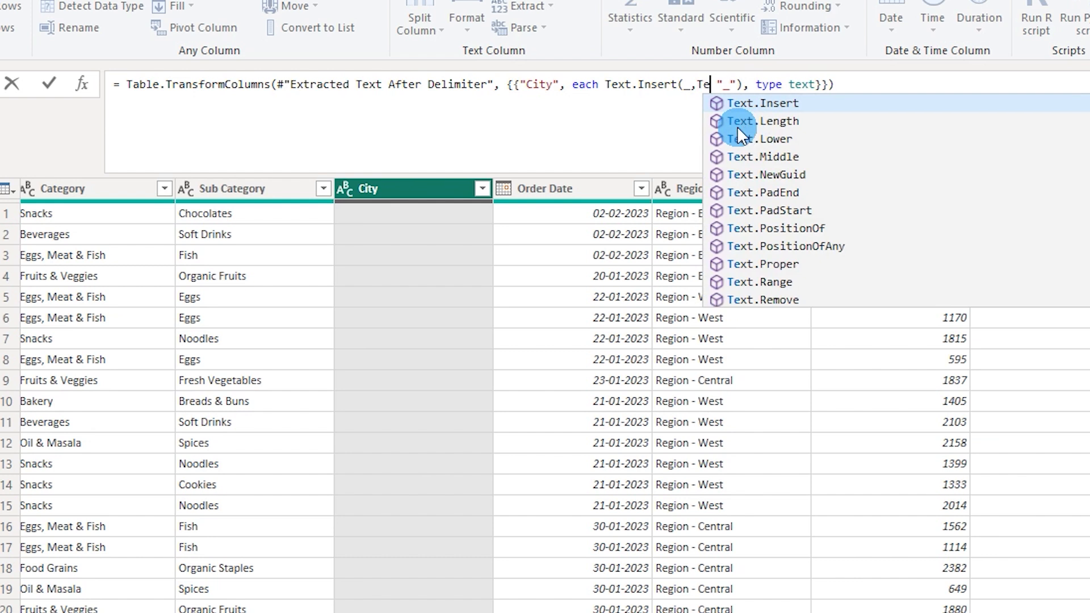
left_click(767, 120)
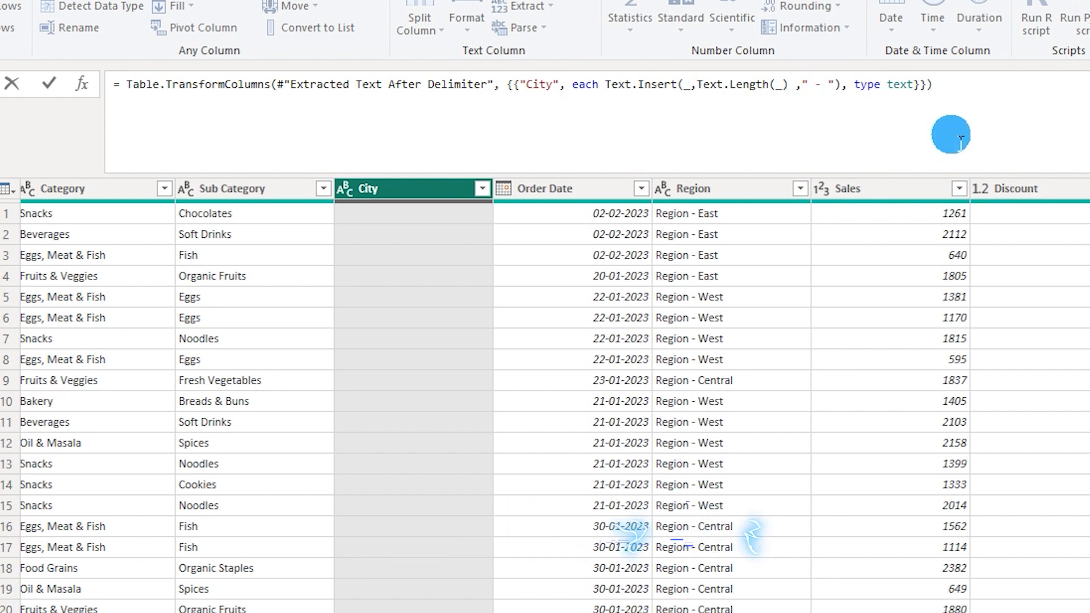
type("India")
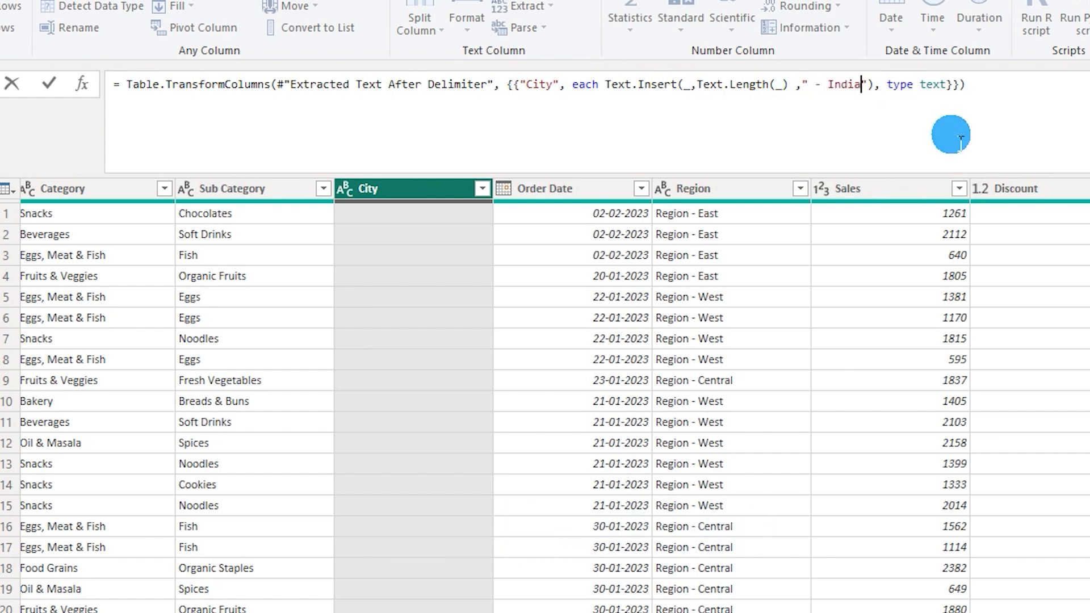
left_click(48, 84)
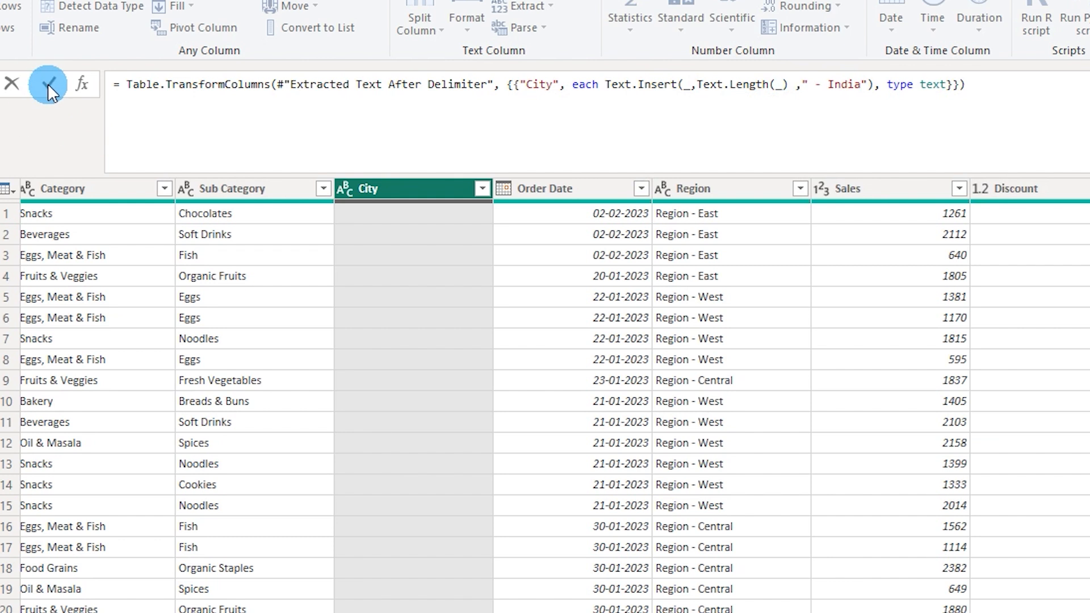
left_click(45, 84)
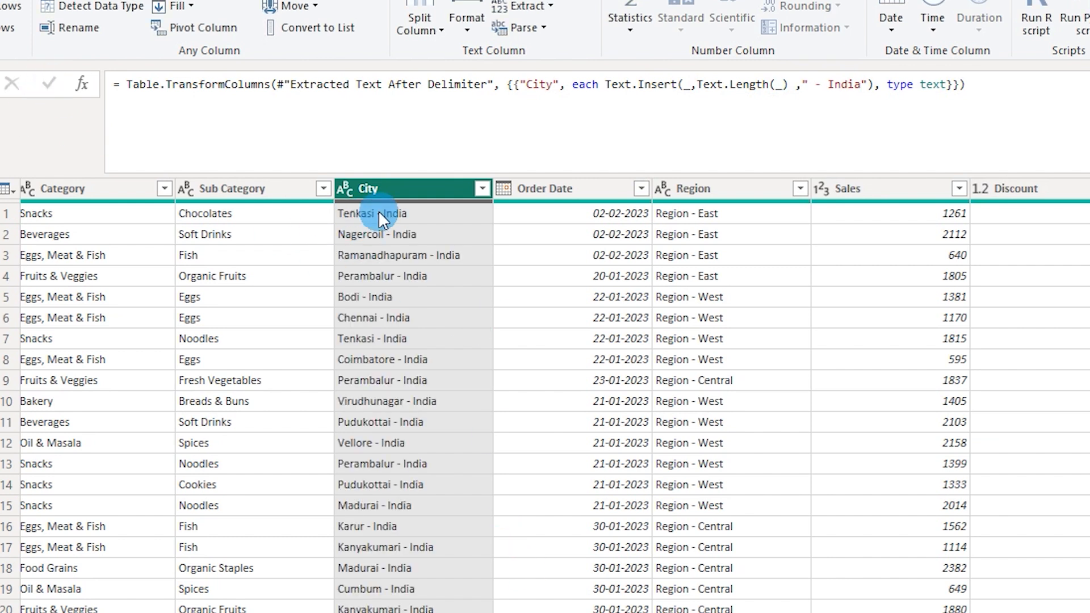
mouse_move(397, 272)
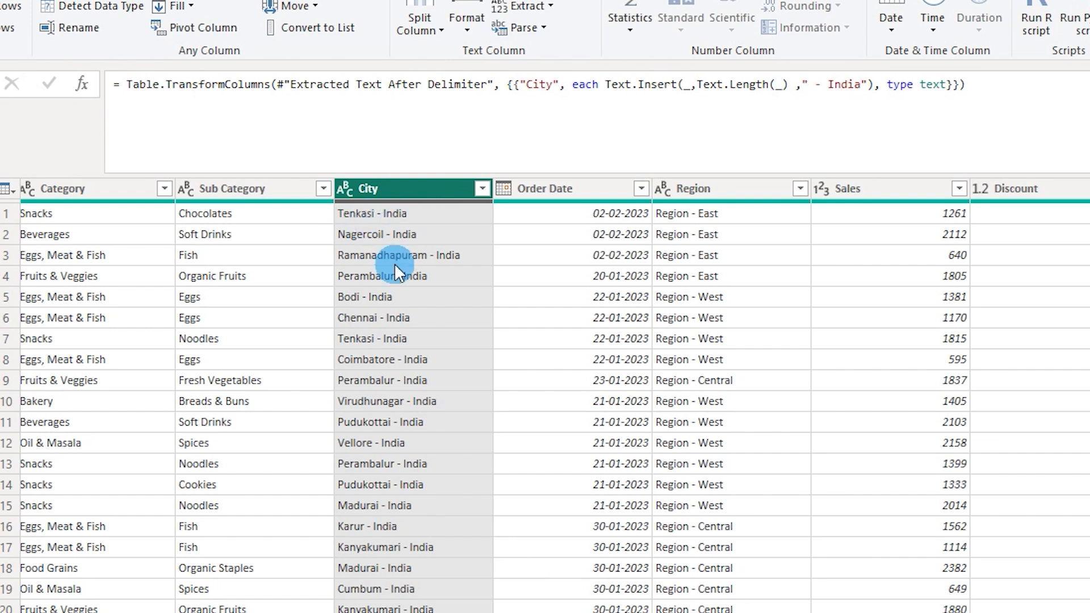